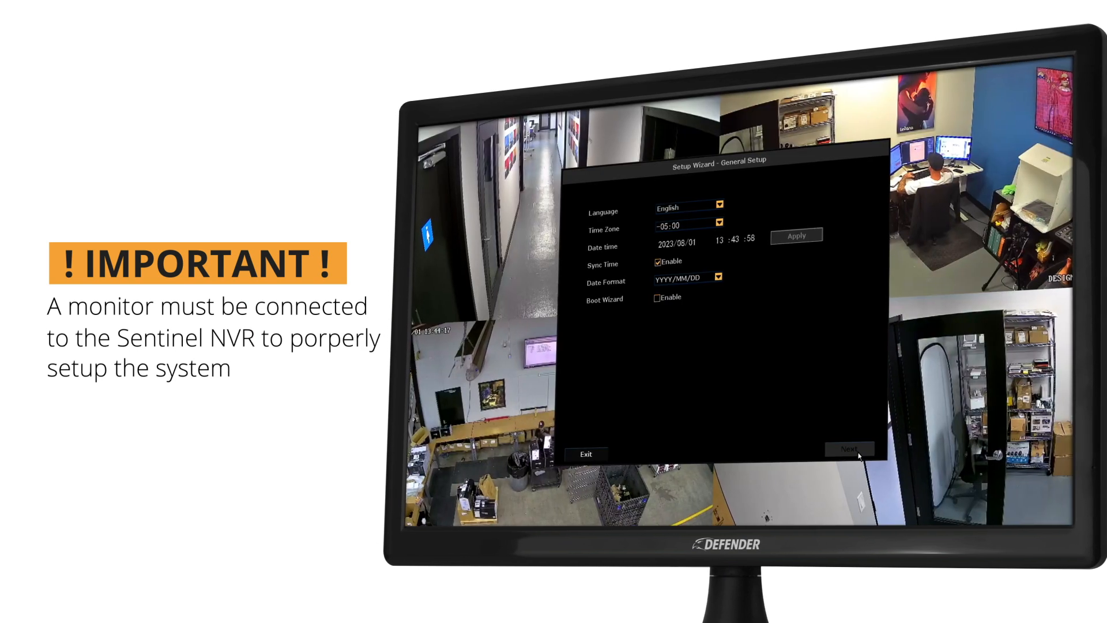
- Accept General Setup and Storage Manage defaults to reach the Mobile Access page
left_click(849, 448)
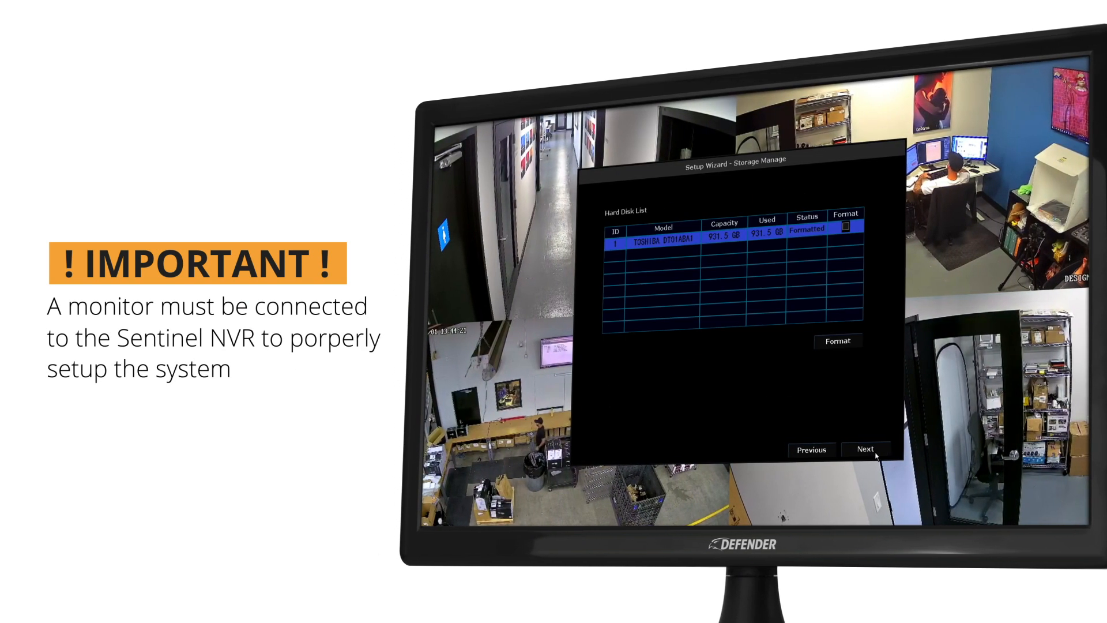
left_click(866, 449)
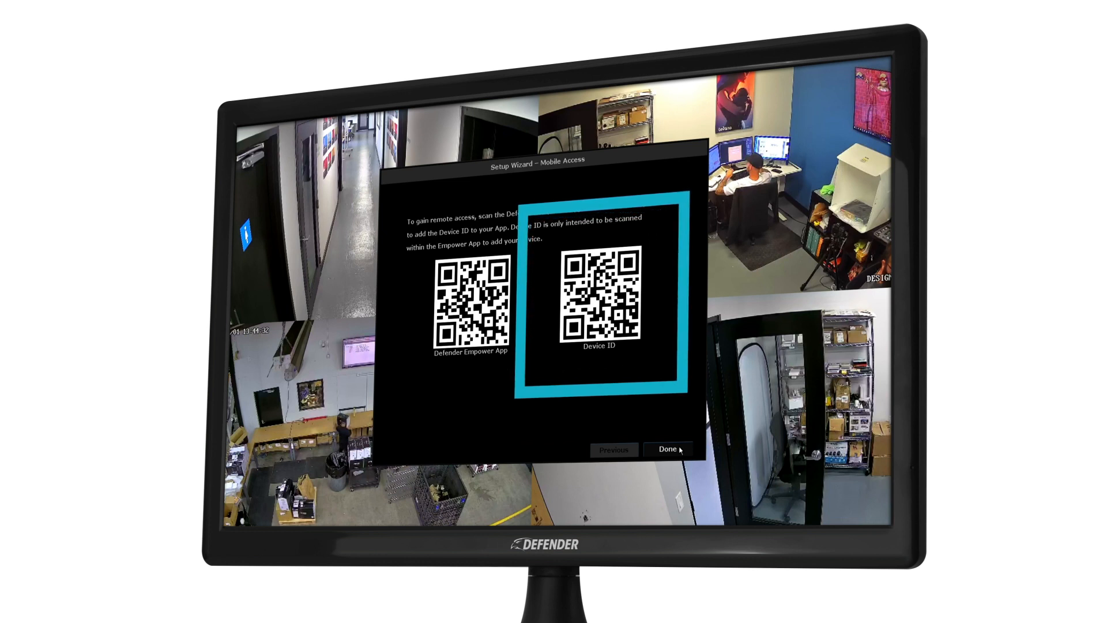
- Finish the wizard, then sign in as admin to open Fast Network settings
left_click(668, 449)
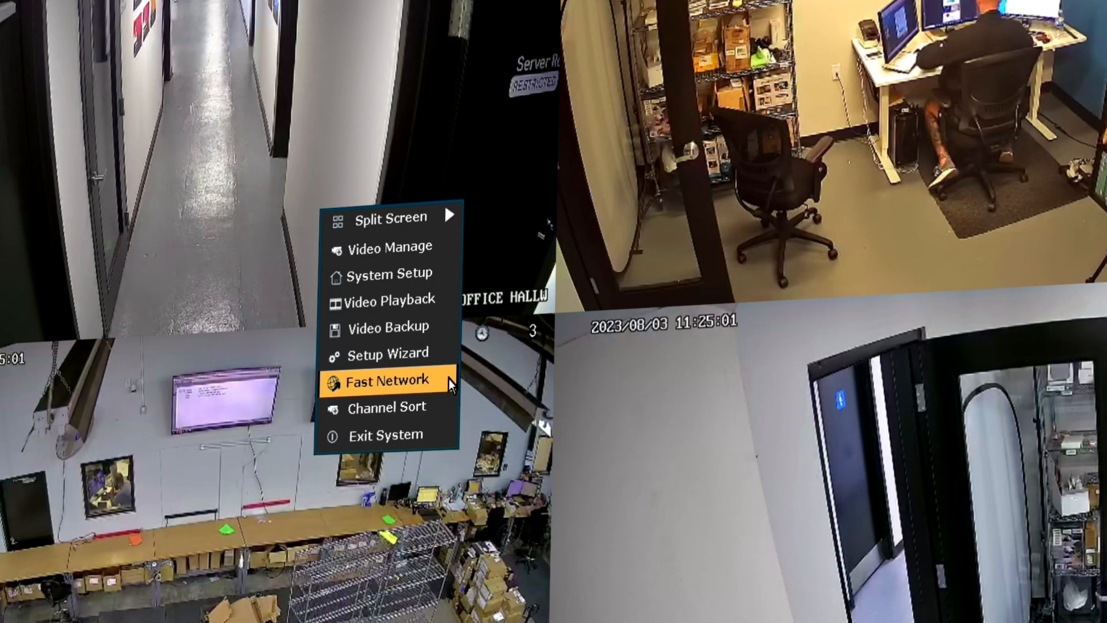
left_click(389, 380)
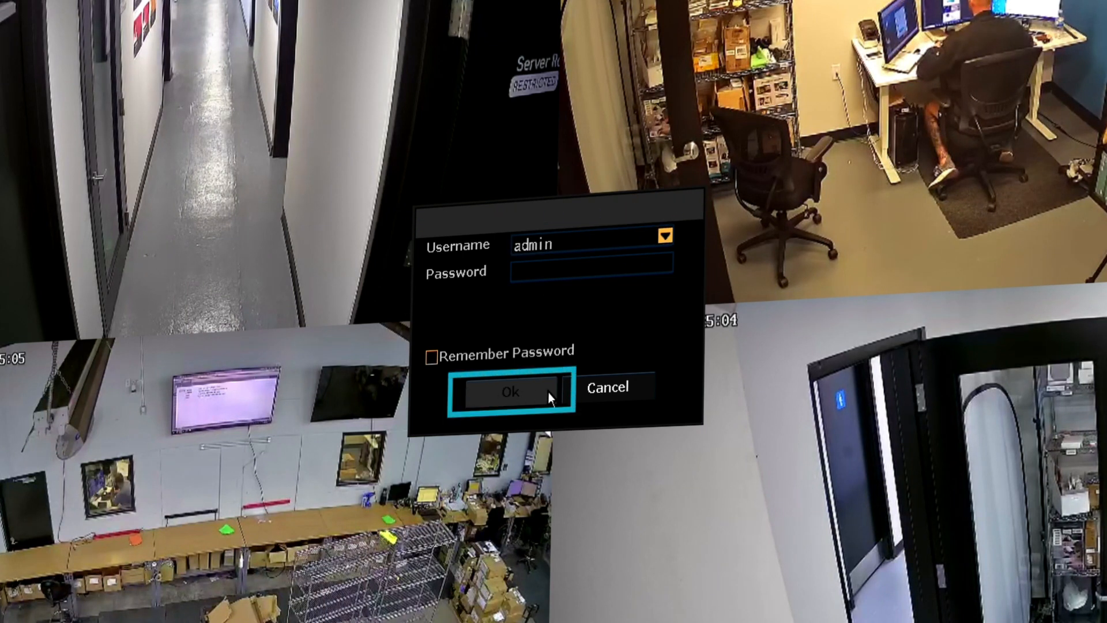
left_click(512, 390)
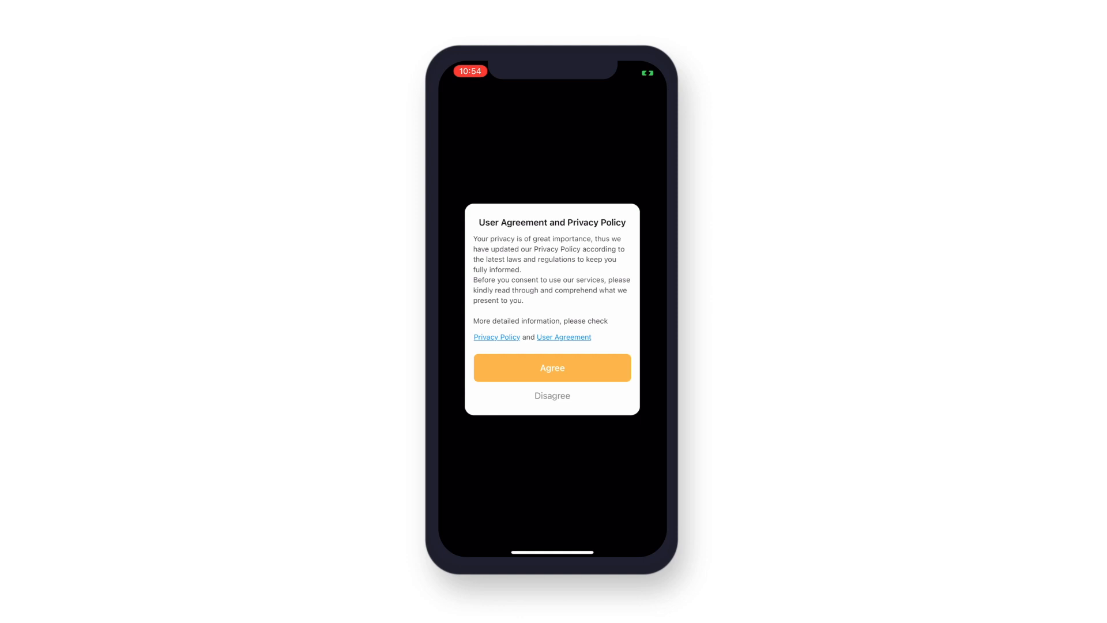
- Agree to the User Agreement and Privacy Policy and begin Sign Up
left_click(552, 368)
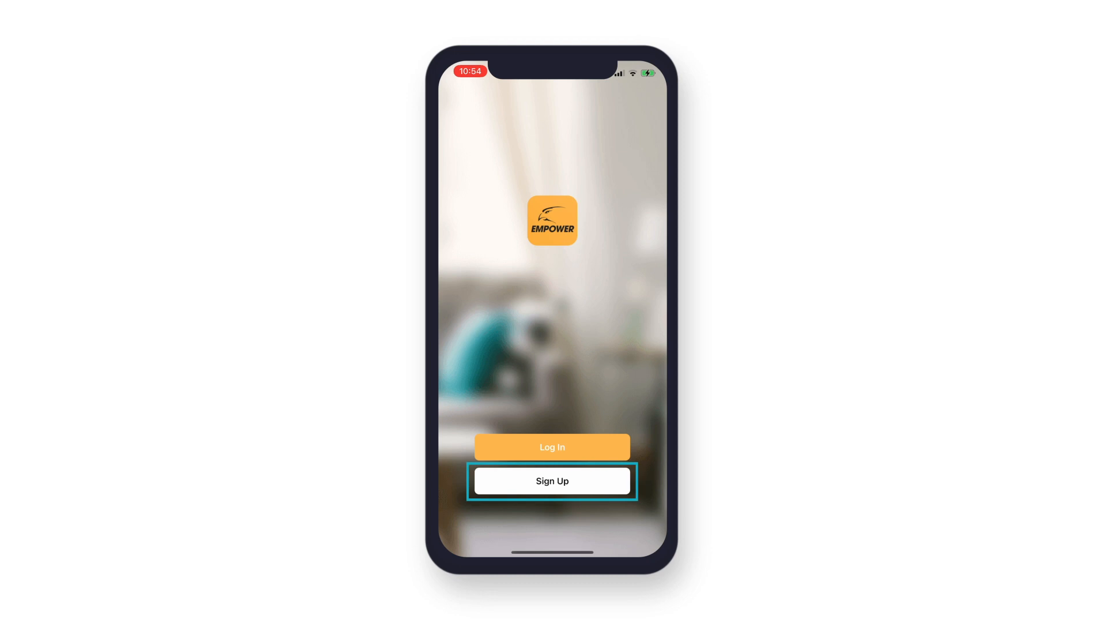
left_click(553, 481)
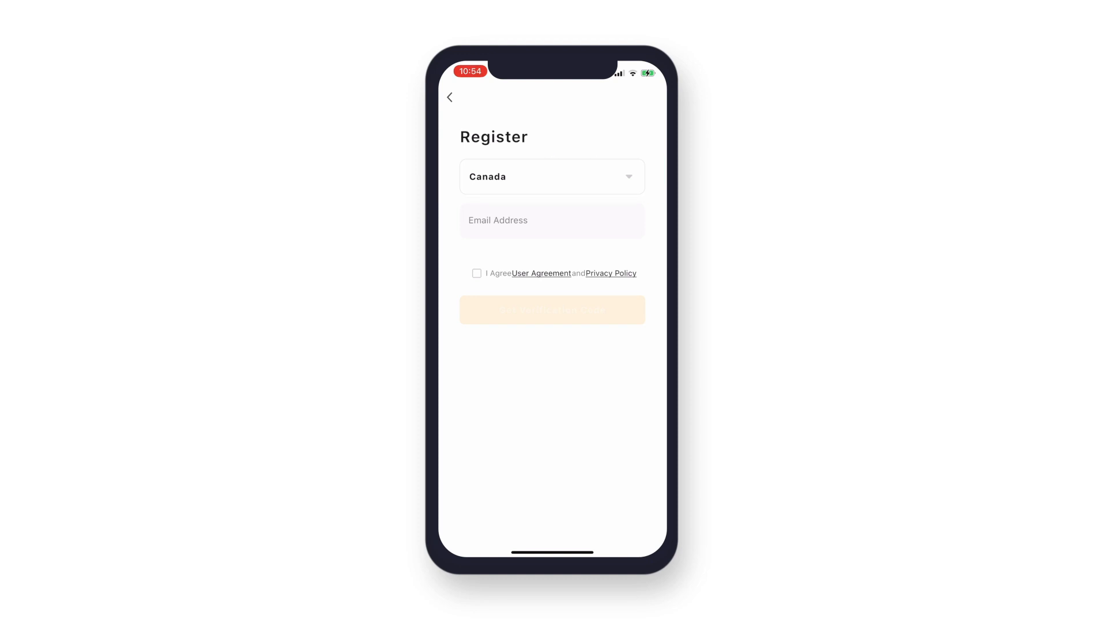
- Enter the account email address and tick the I Agree checkbox
left_click(552, 220)
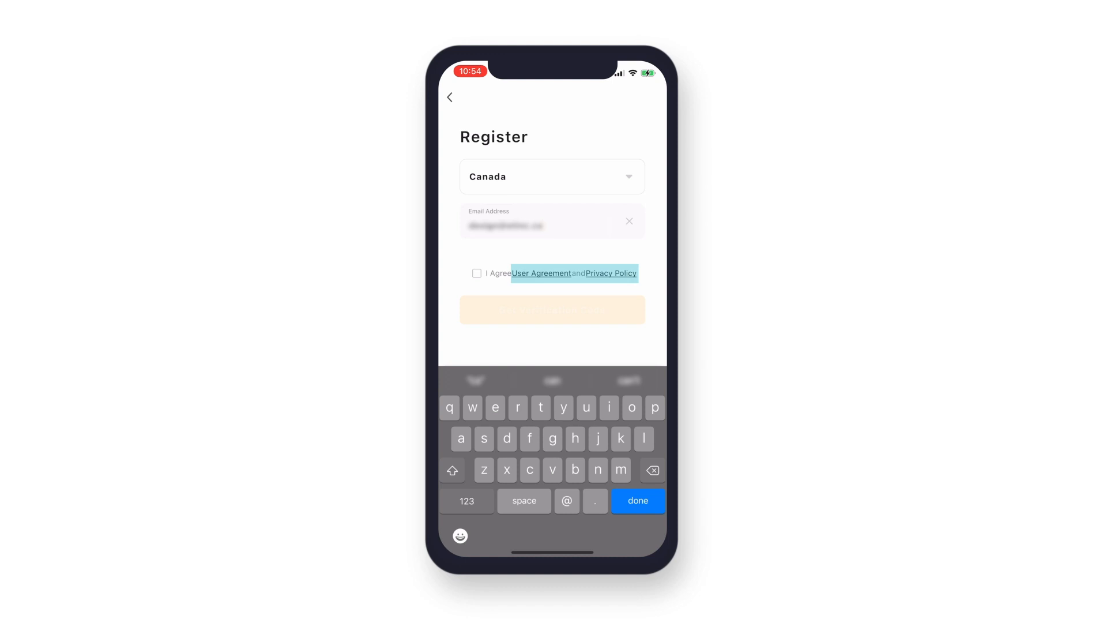
left_click(477, 273)
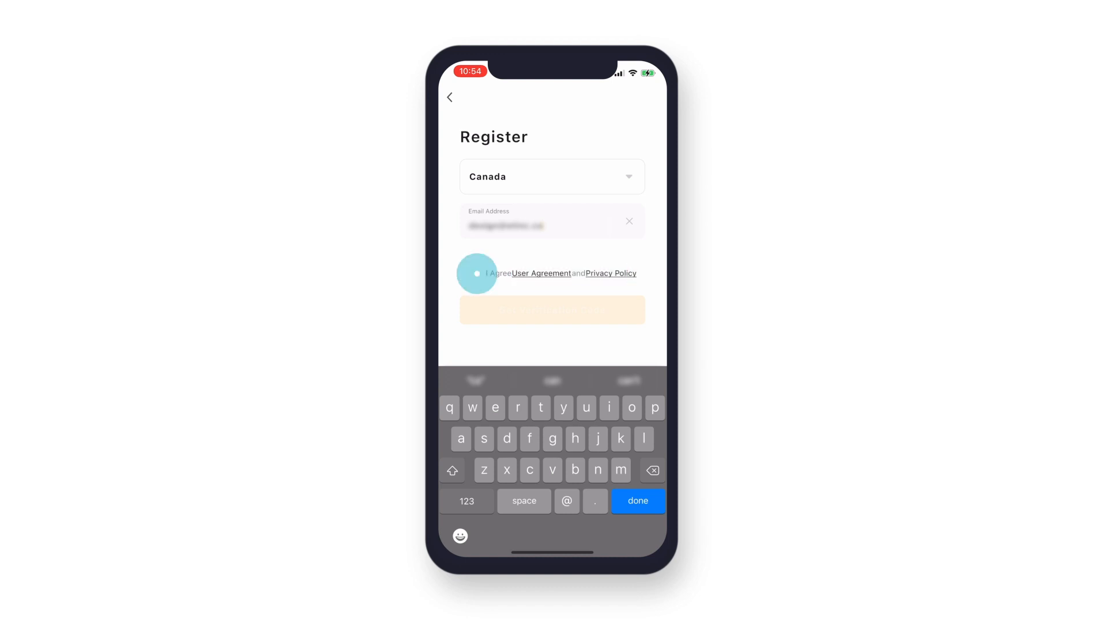
left_click(476, 274)
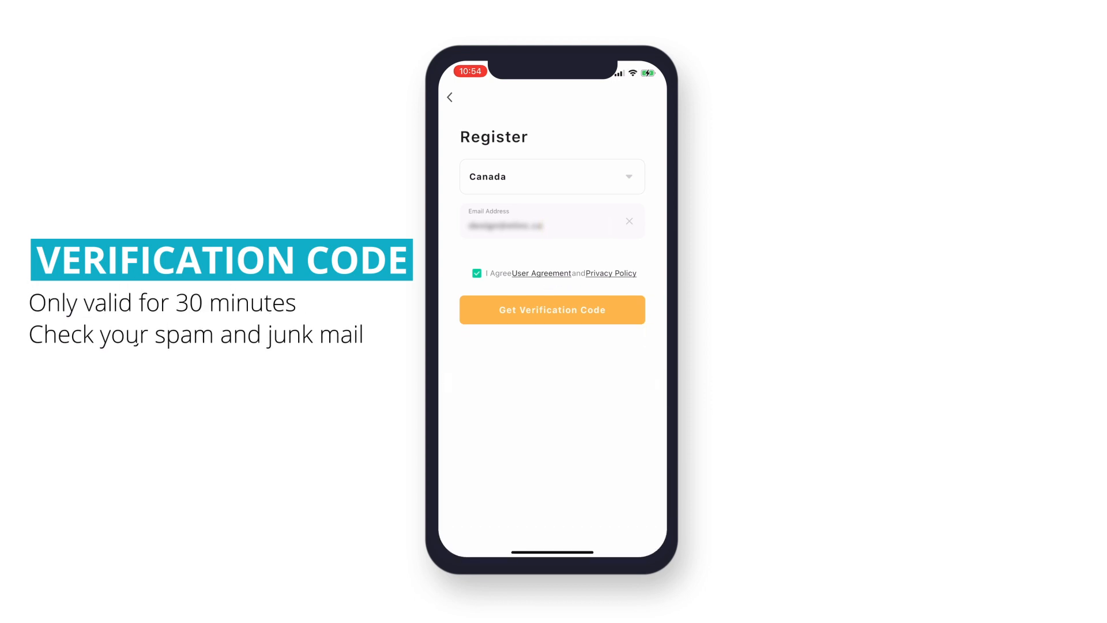
- Request the emailed verification code and enter it, then set a password
left_click(551, 310)
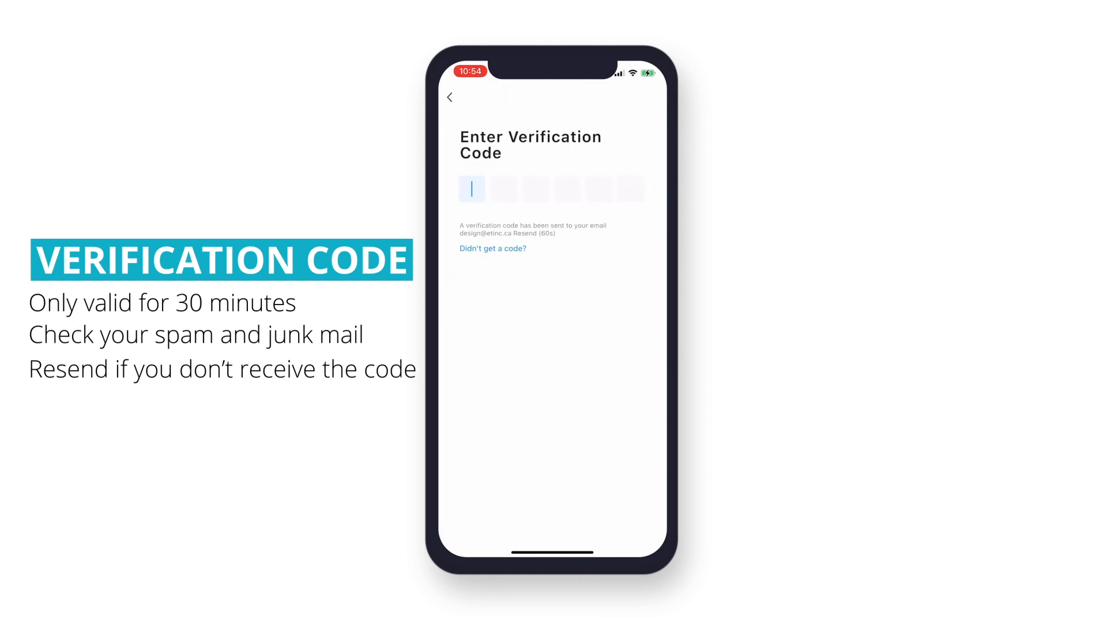
left_click(472, 187)
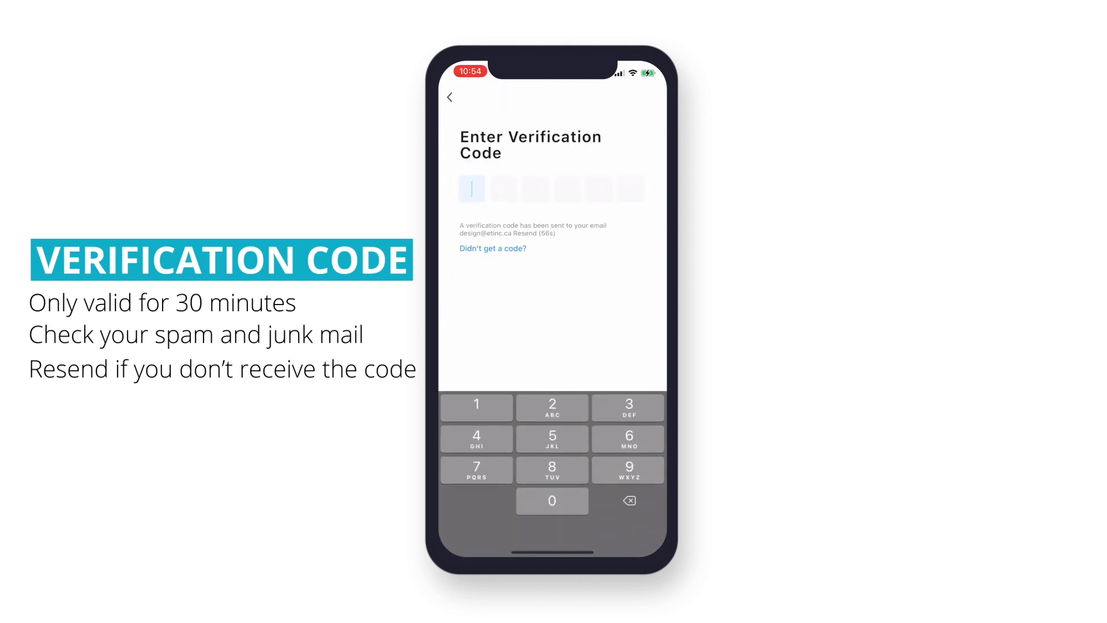
type("17")
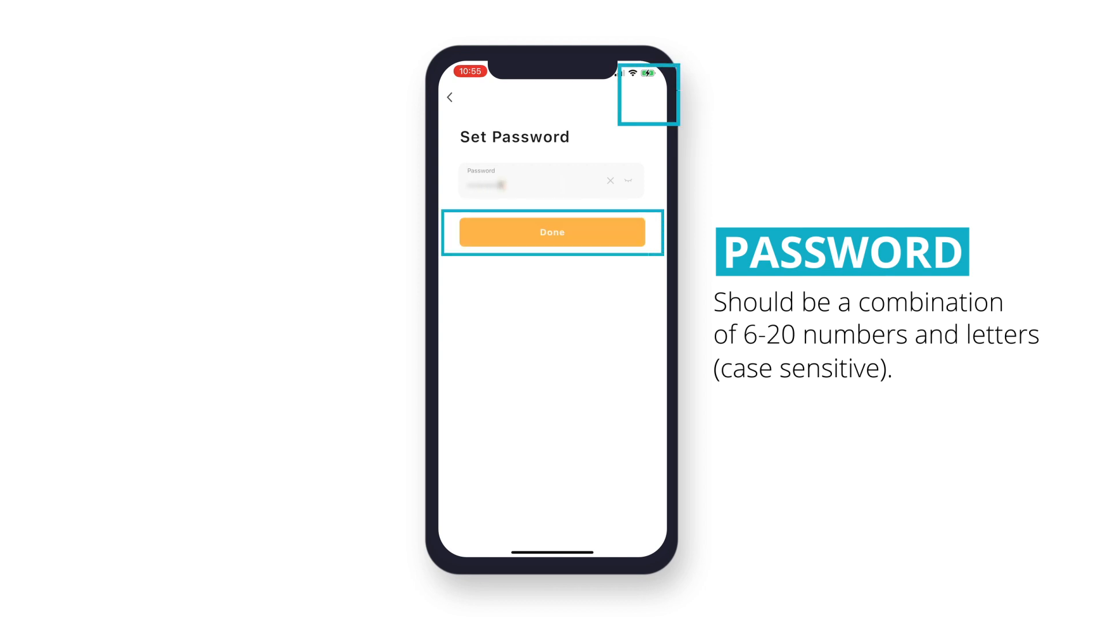
- Submit the new password with Done to finish registration
left_click(552, 231)
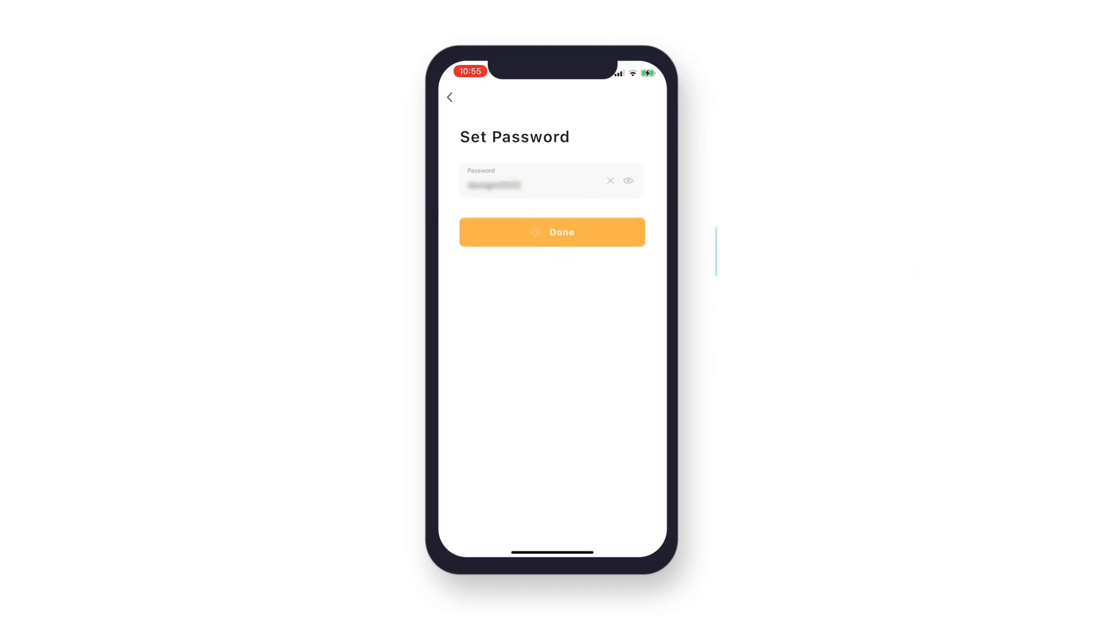
left_click(552, 232)
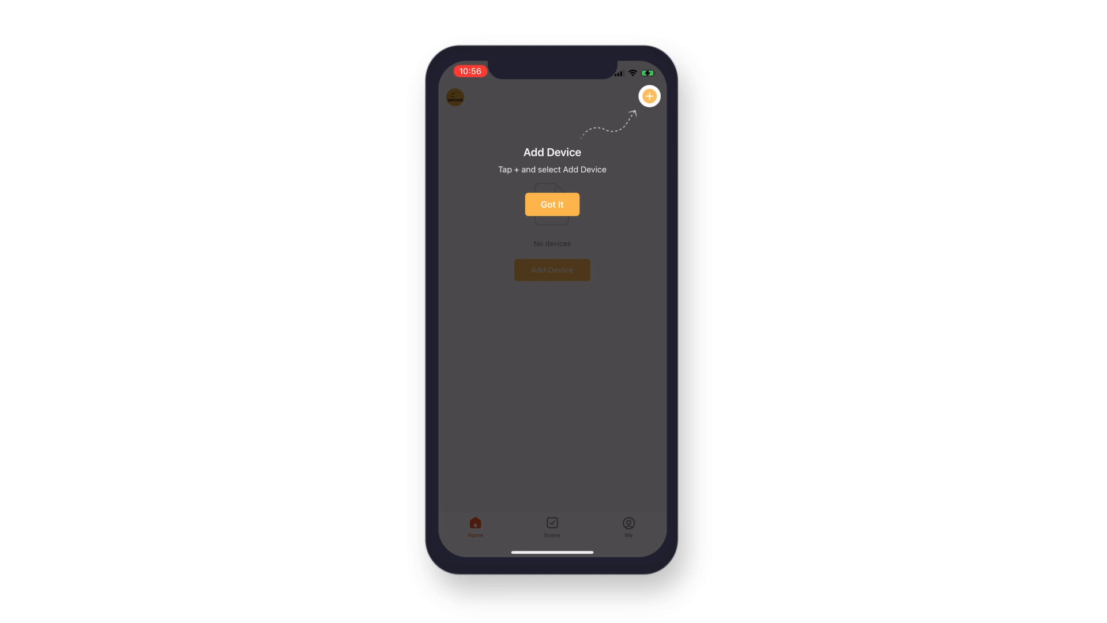
- Dismiss the tip, start Add Device, try the QR scanner, then return to discovery
left_click(552, 204)
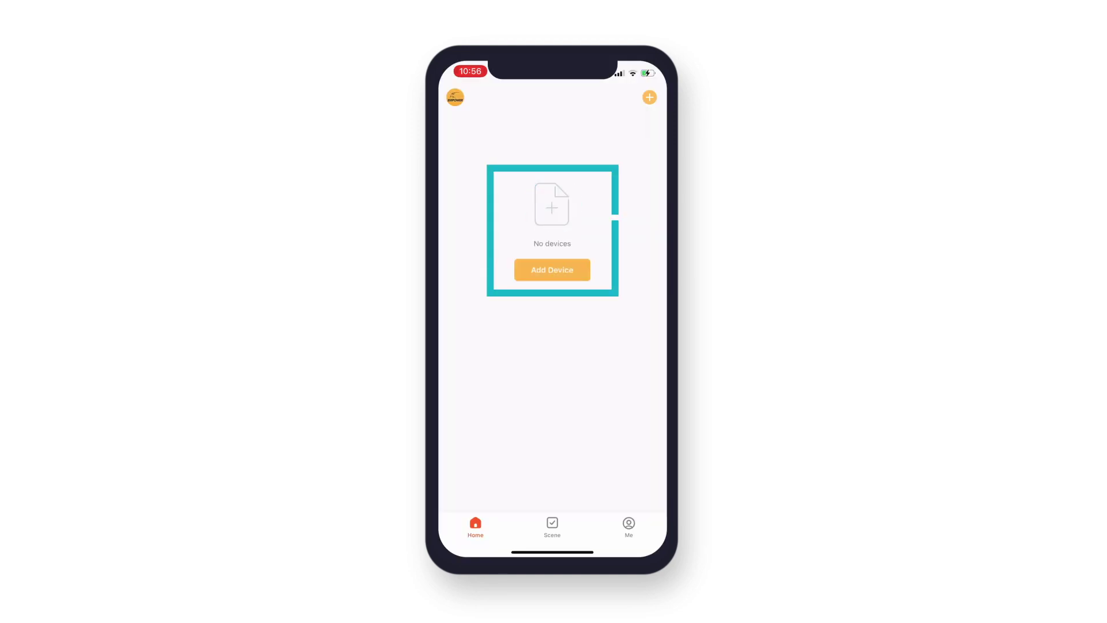
left_click(552, 270)
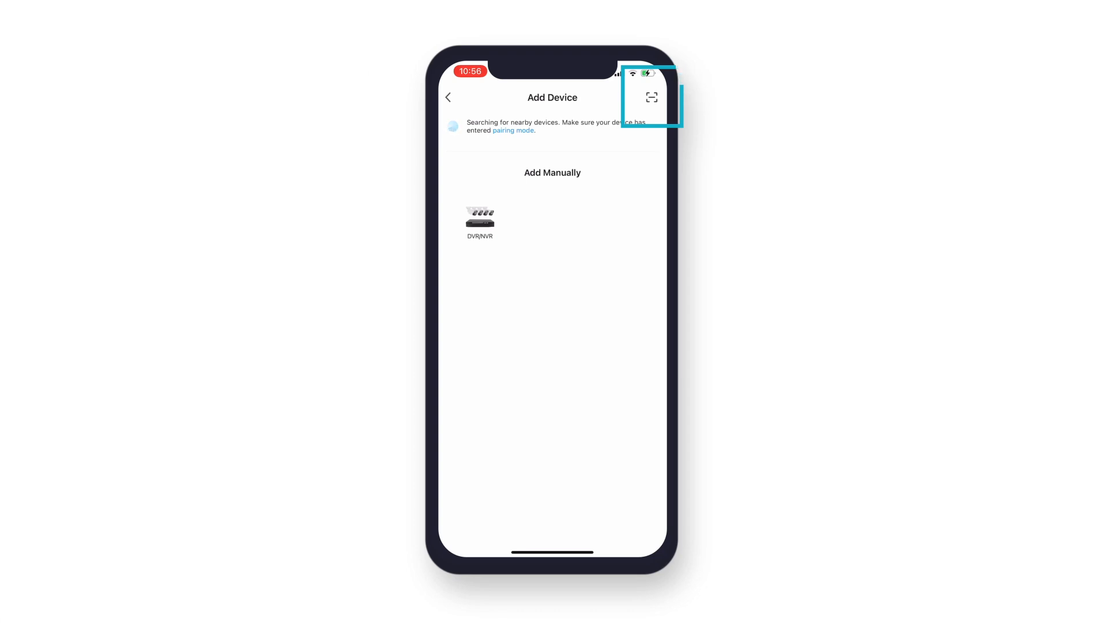
left_click(651, 96)
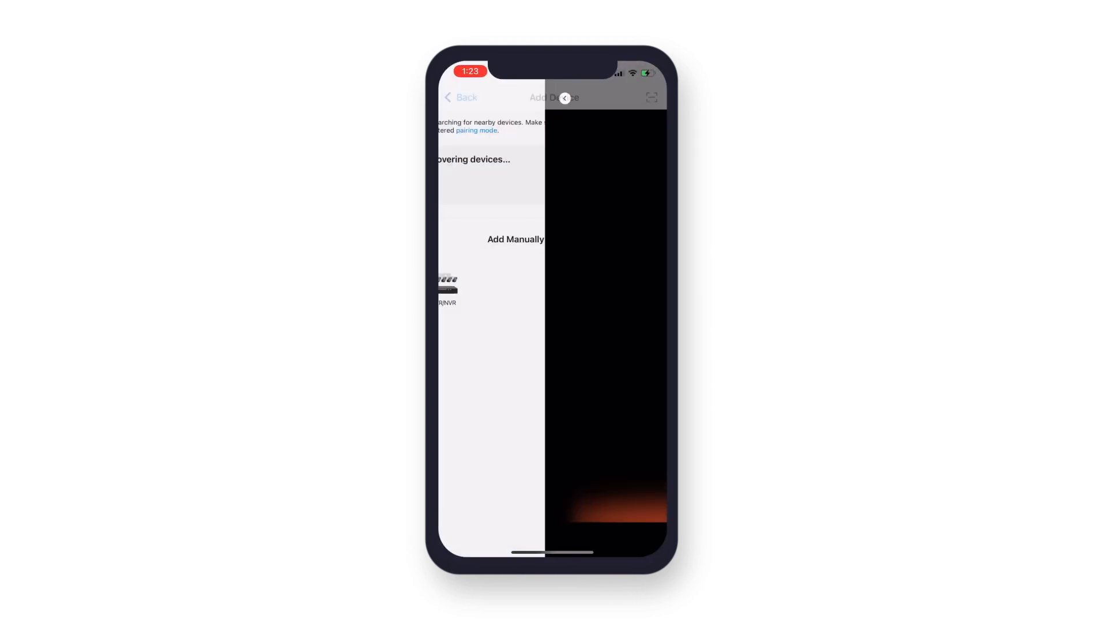
left_click(445, 285)
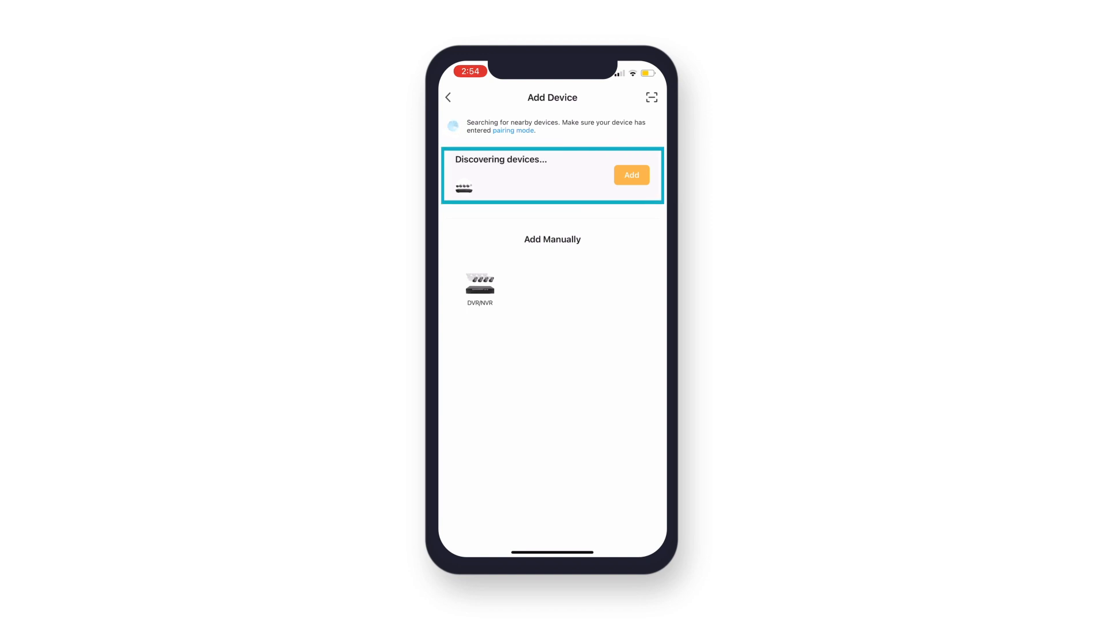
- Add the discovered Base Station Template recorder and confirm it was added
left_click(632, 175)
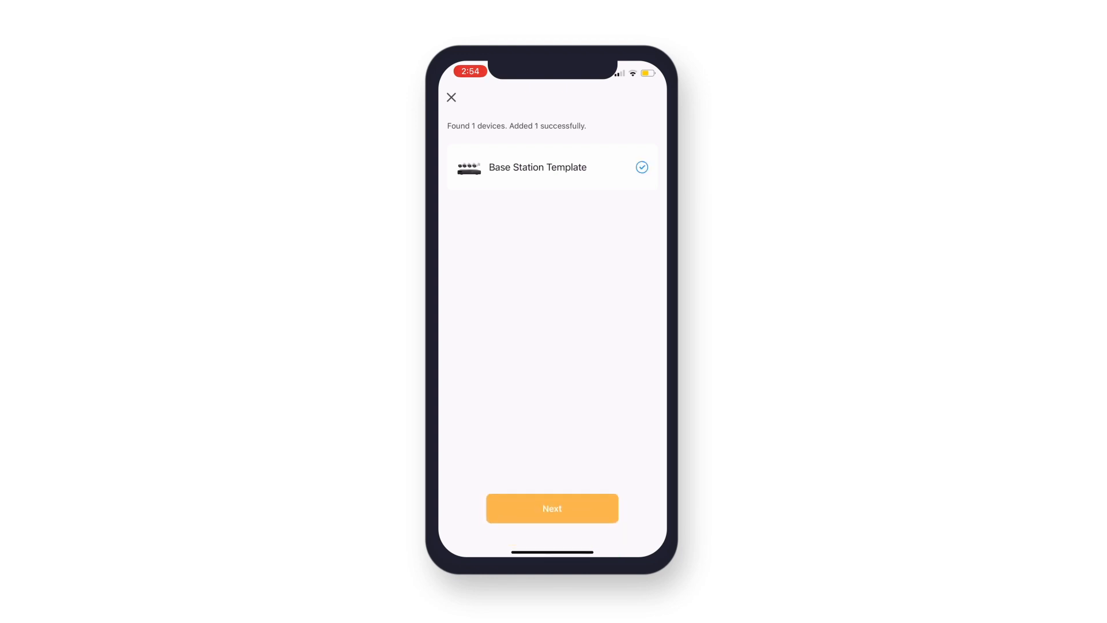
left_click(552, 508)
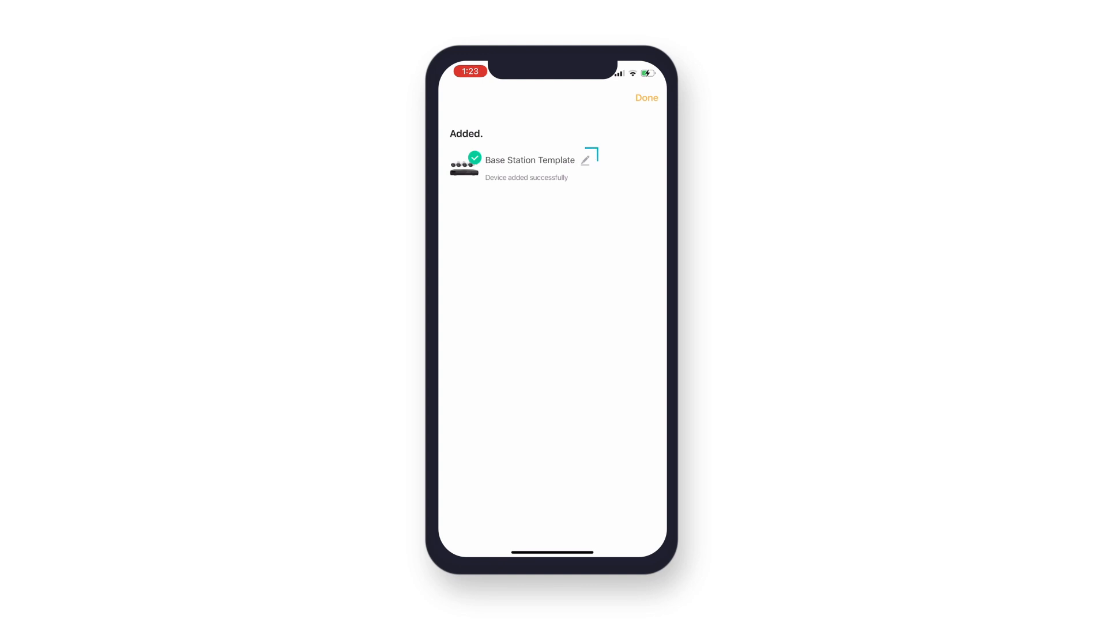
- Rename the recorder to 'Sentinel', save, and return to All Devices
left_click(586, 160)
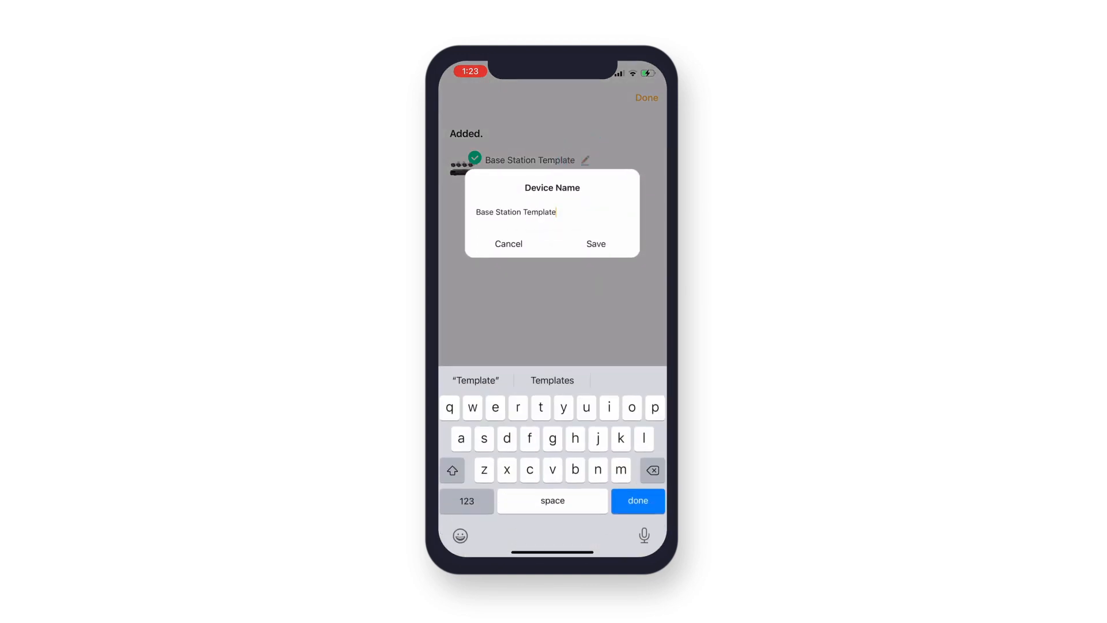
type("Sentin")
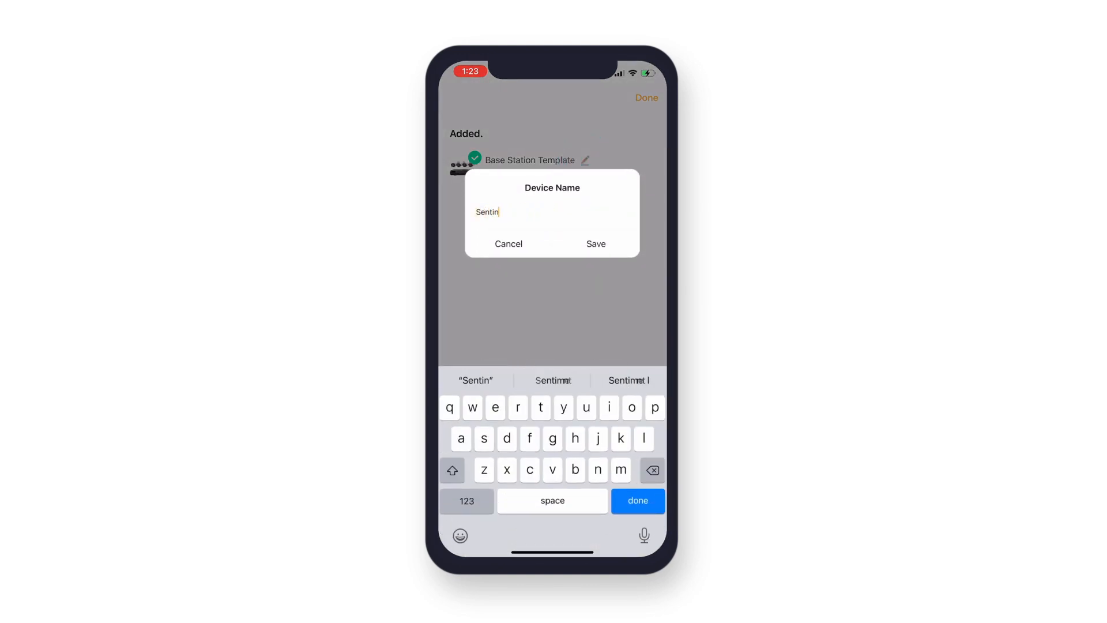
left_click(596, 244)
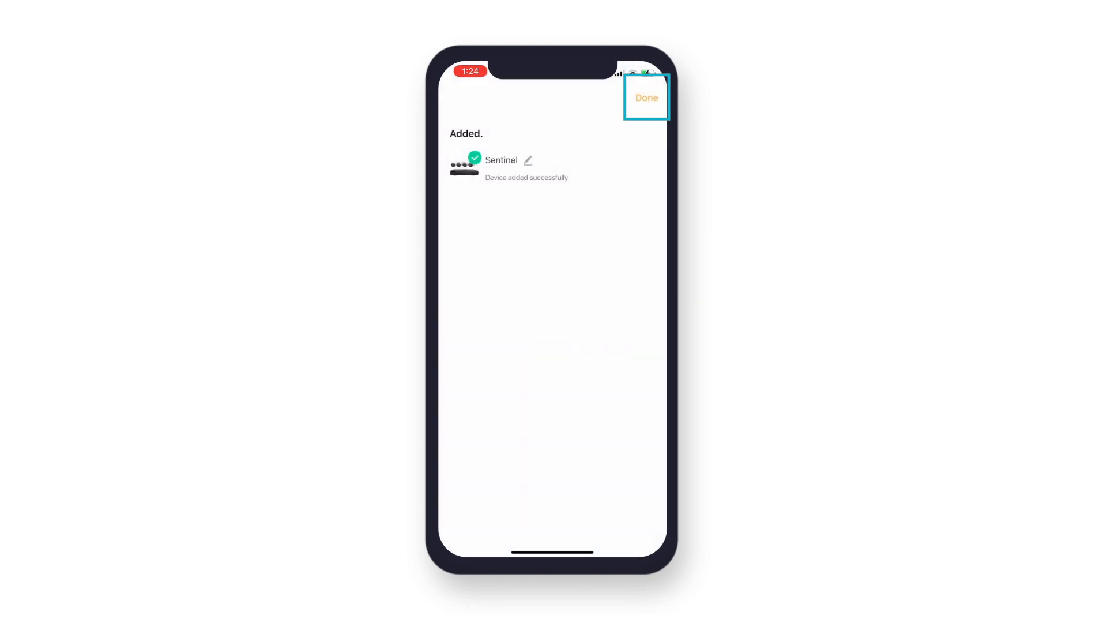
left_click(646, 98)
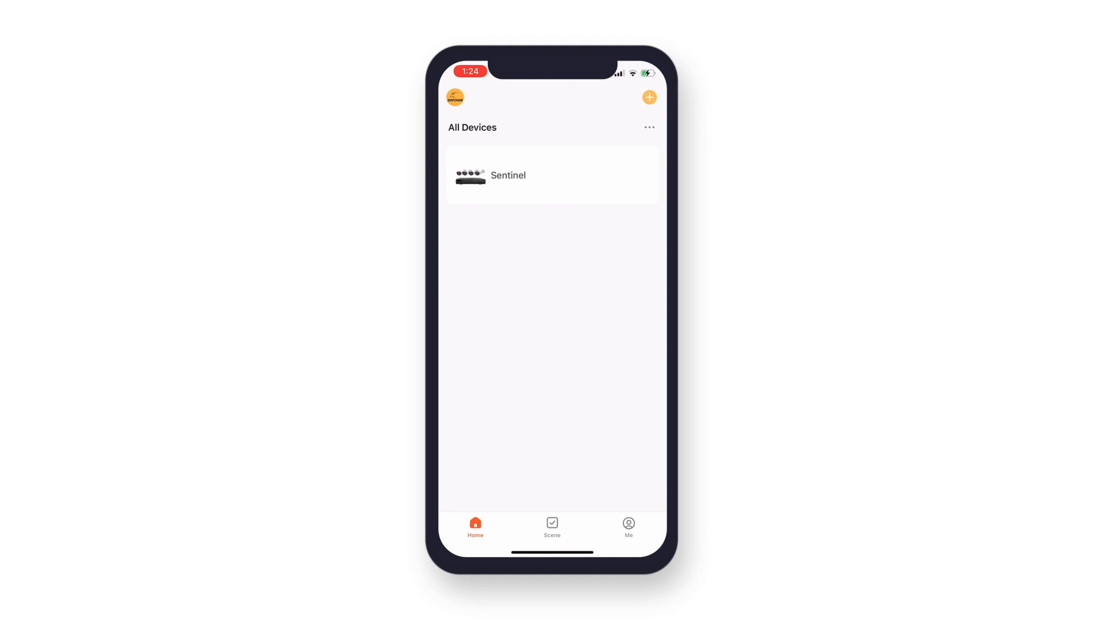
- Open Sentinel's camera channels and play Channel 3's live view
left_click(508, 175)
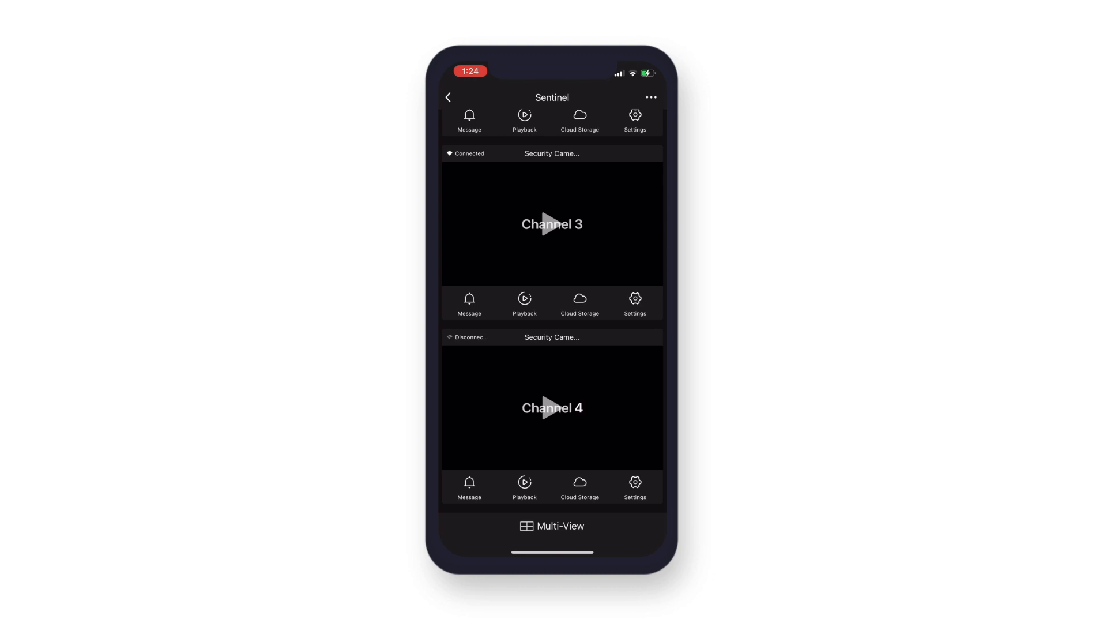
left_click(551, 225)
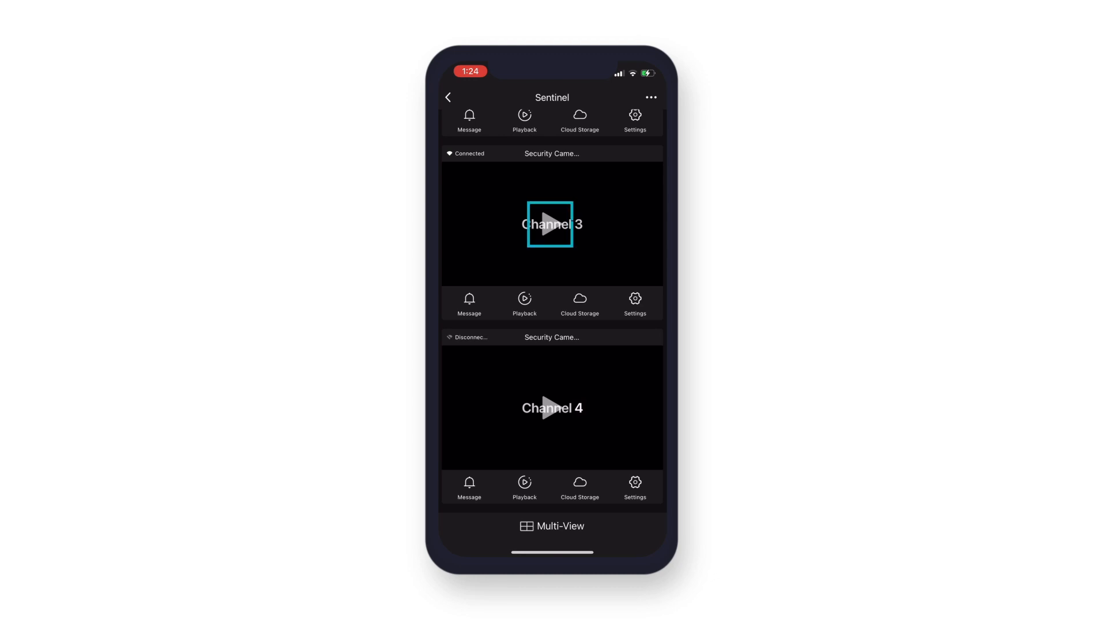
left_click(551, 225)
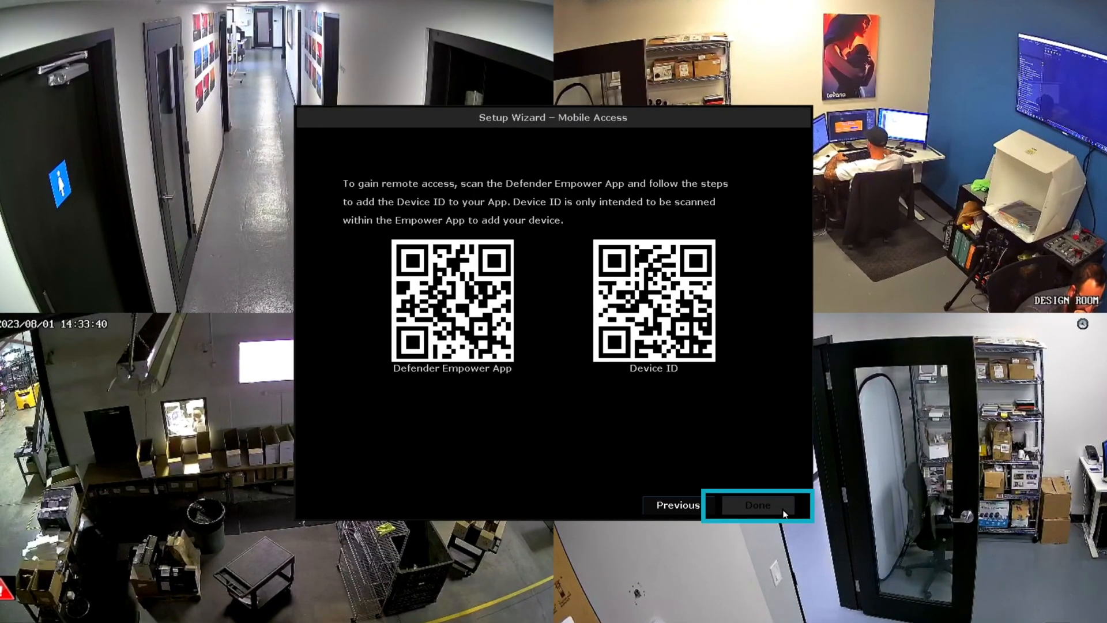
- Close the Mobile Access setup wizard with Done, leaving the four-camera live view
left_click(758, 505)
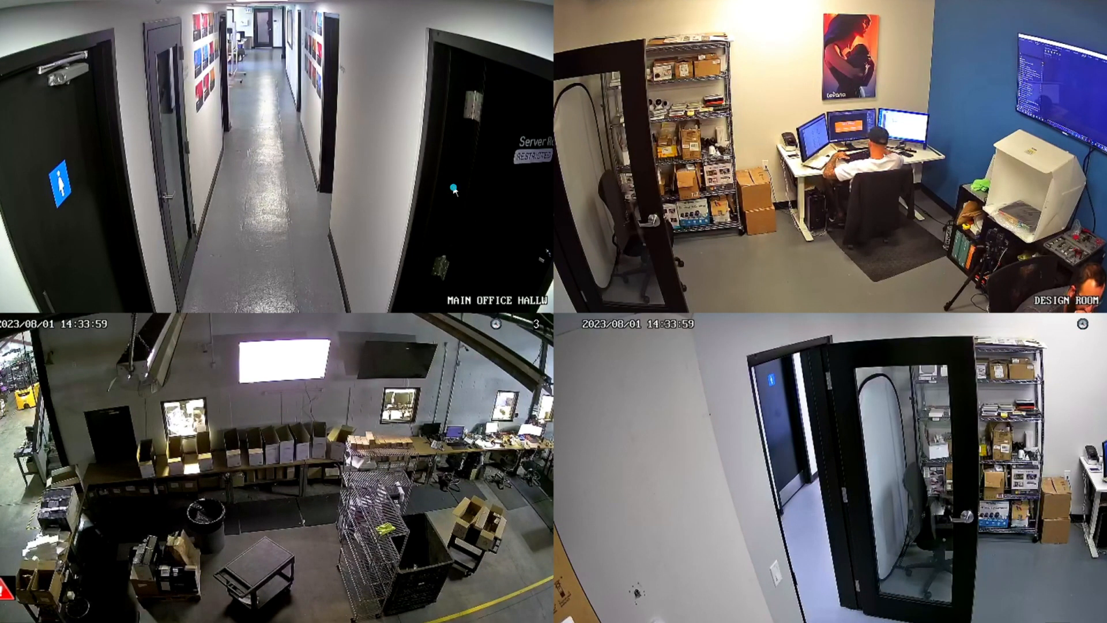
- Sign in as admin to System Setup and show Channel Setup's encode settings for channel 1
right_click(455, 190)
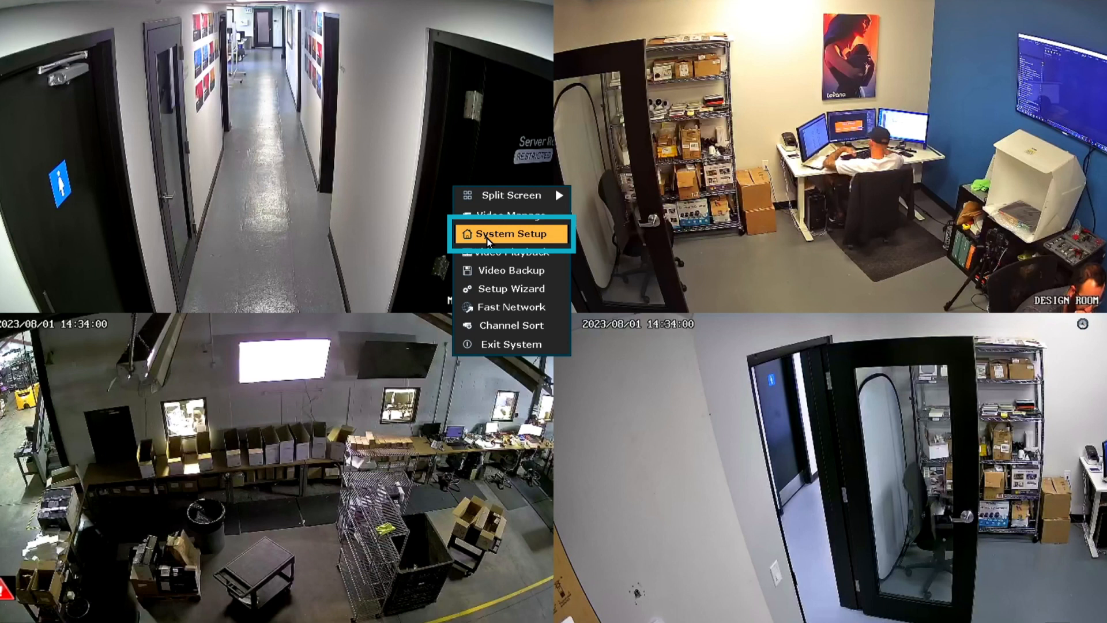
left_click(508, 234)
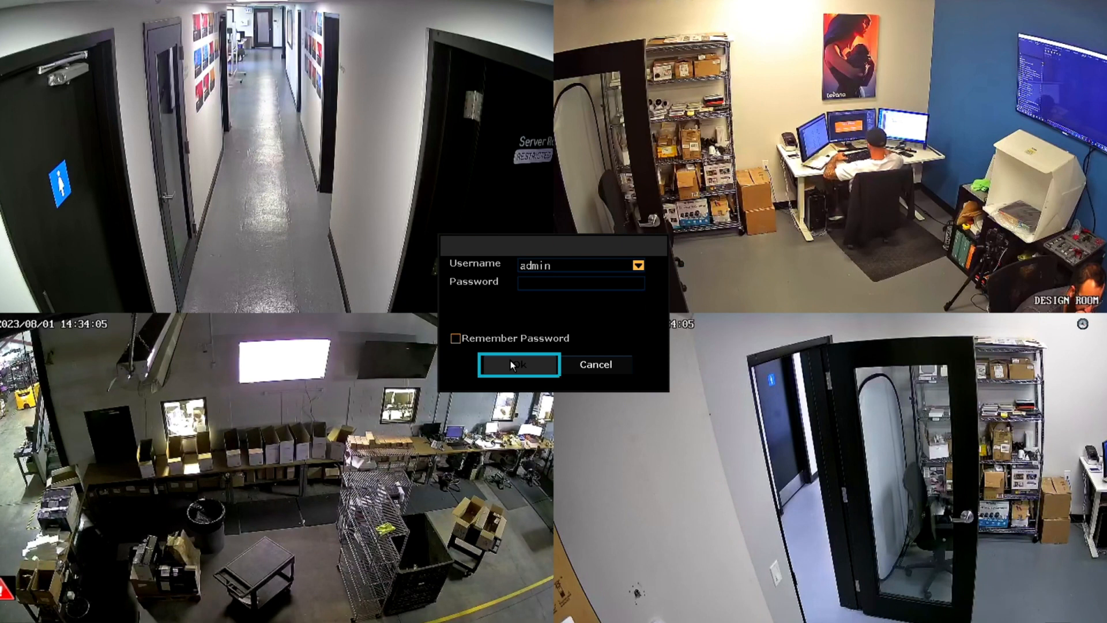
left_click(518, 364)
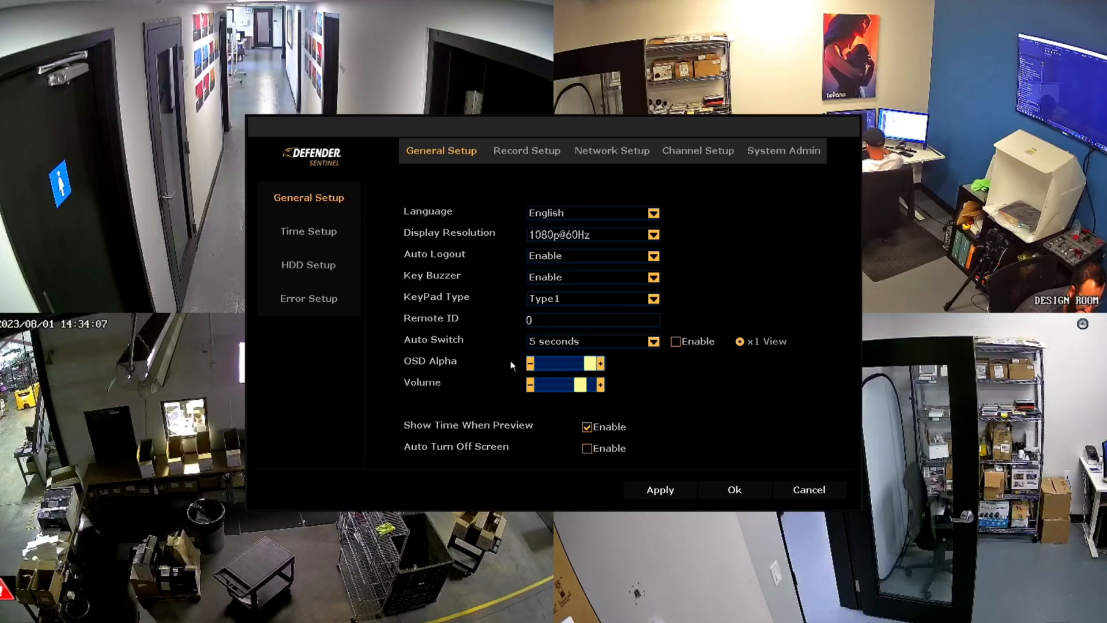
left_click(698, 151)
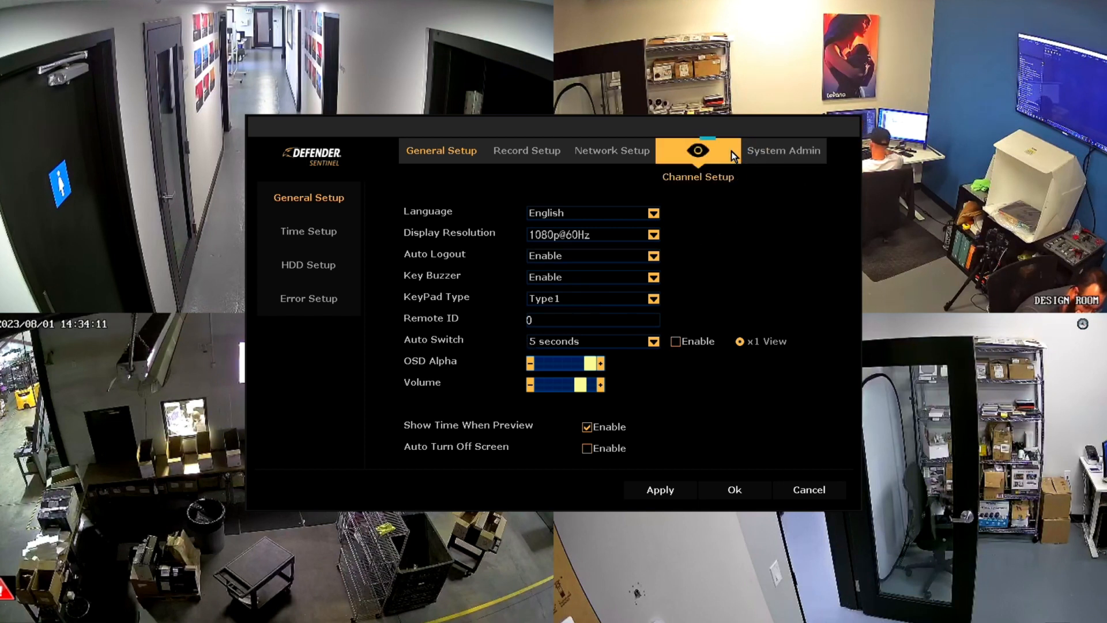
left_click(698, 150)
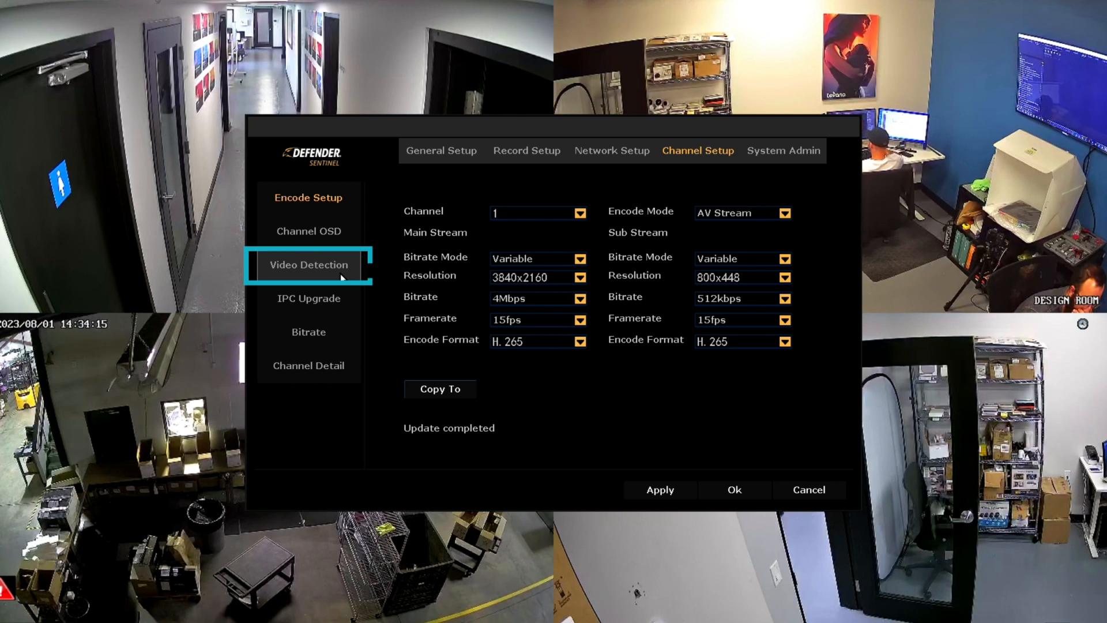
- Apply channel 1 Video Detection with high sensitivity and APP Alarm, then copy it to all four channels
left_click(308, 265)
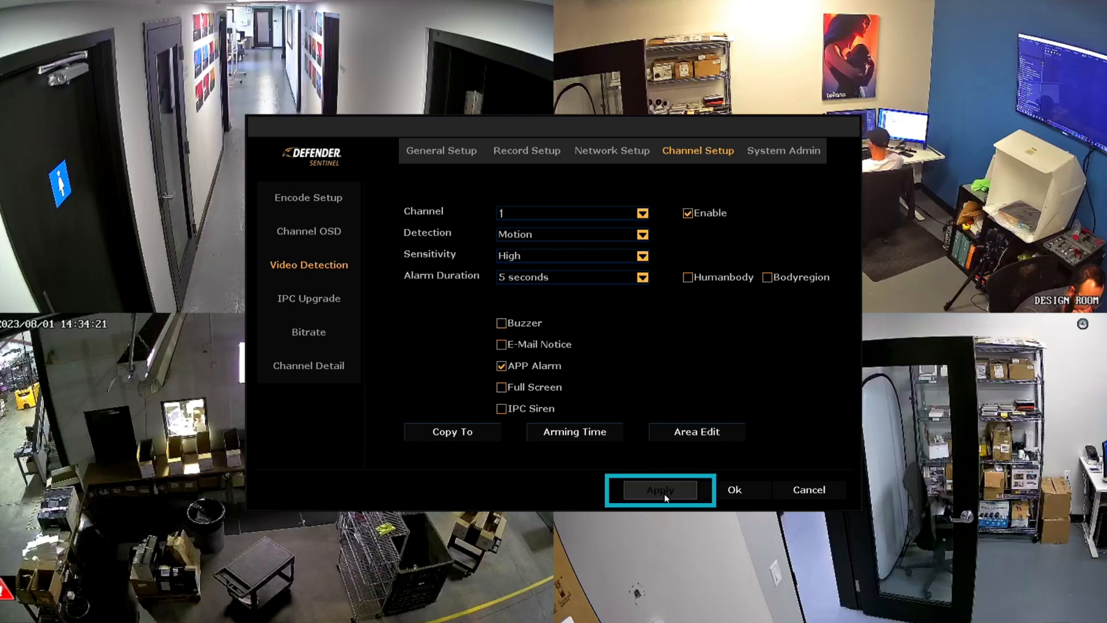
left_click(660, 490)
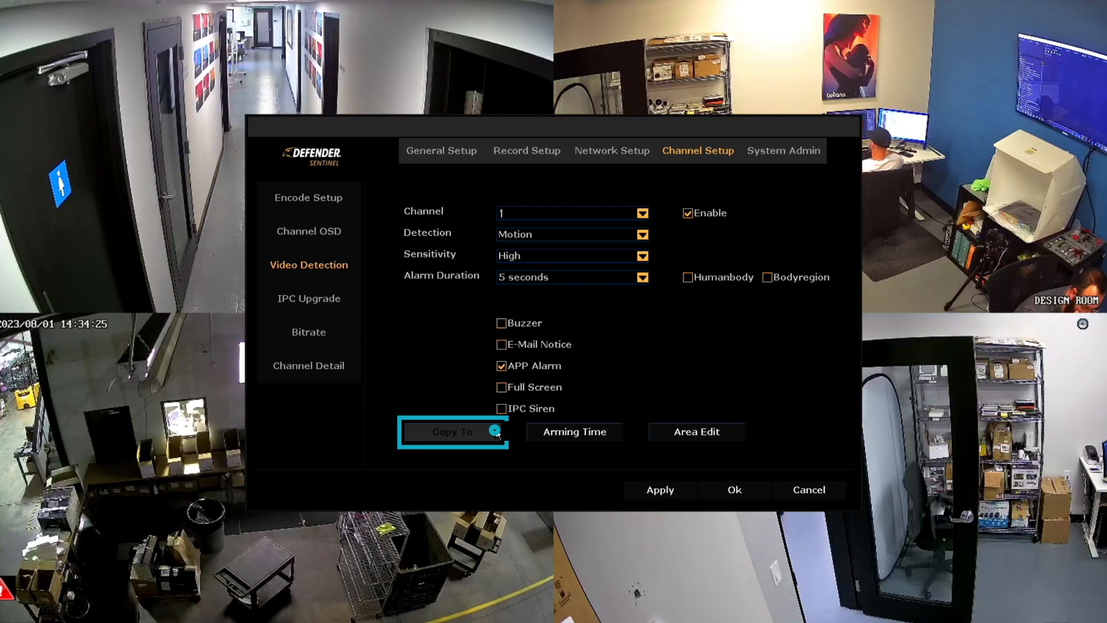
left_click(451, 431)
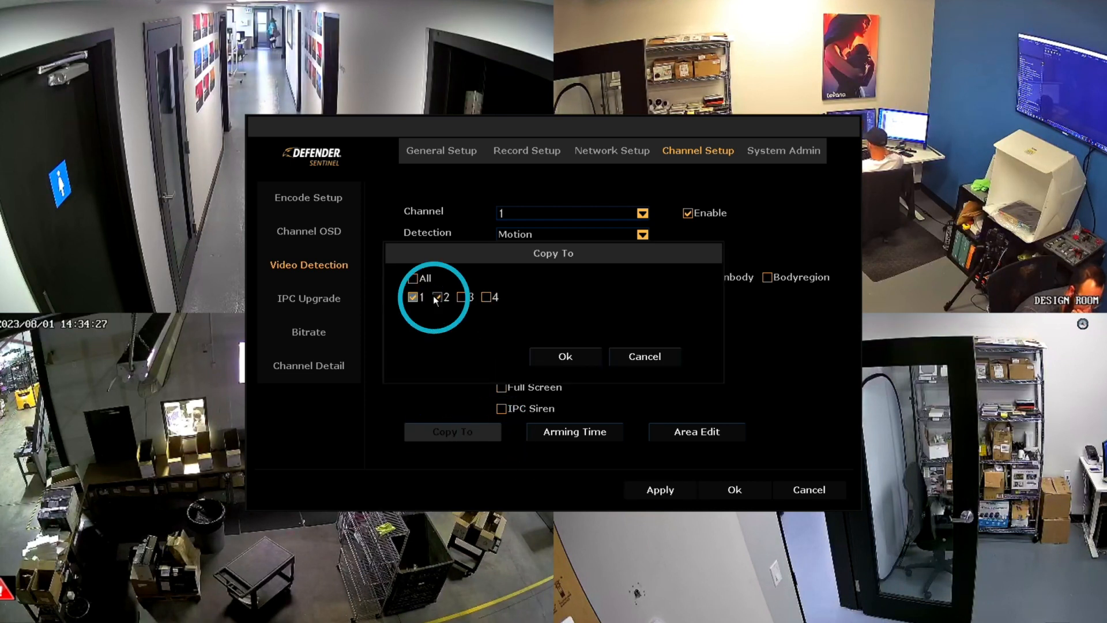
left_click(413, 277)
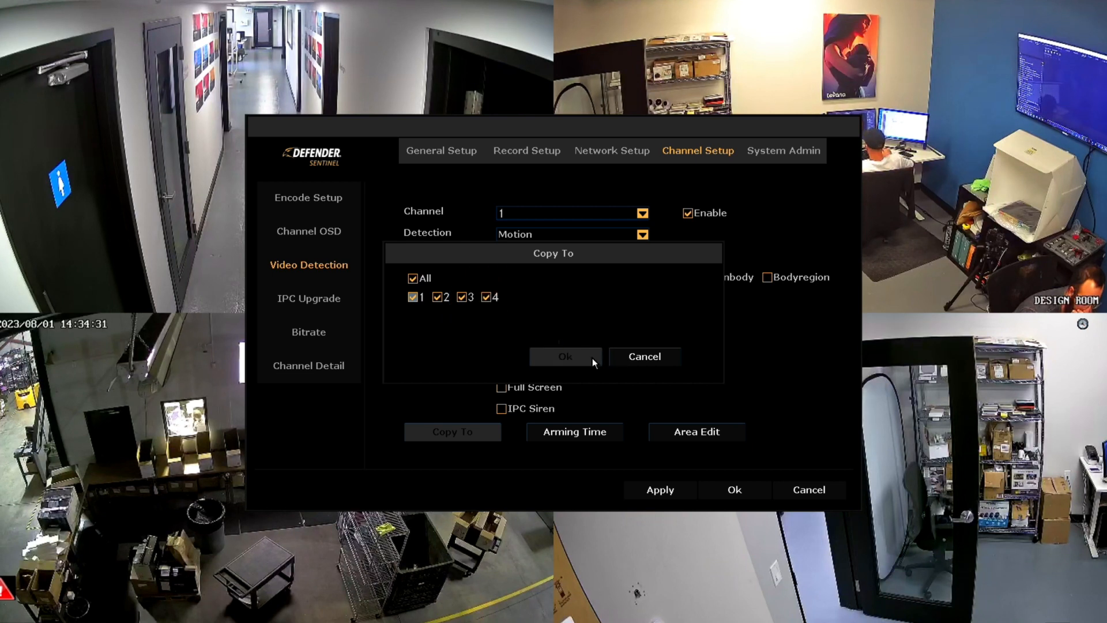
left_click(565, 356)
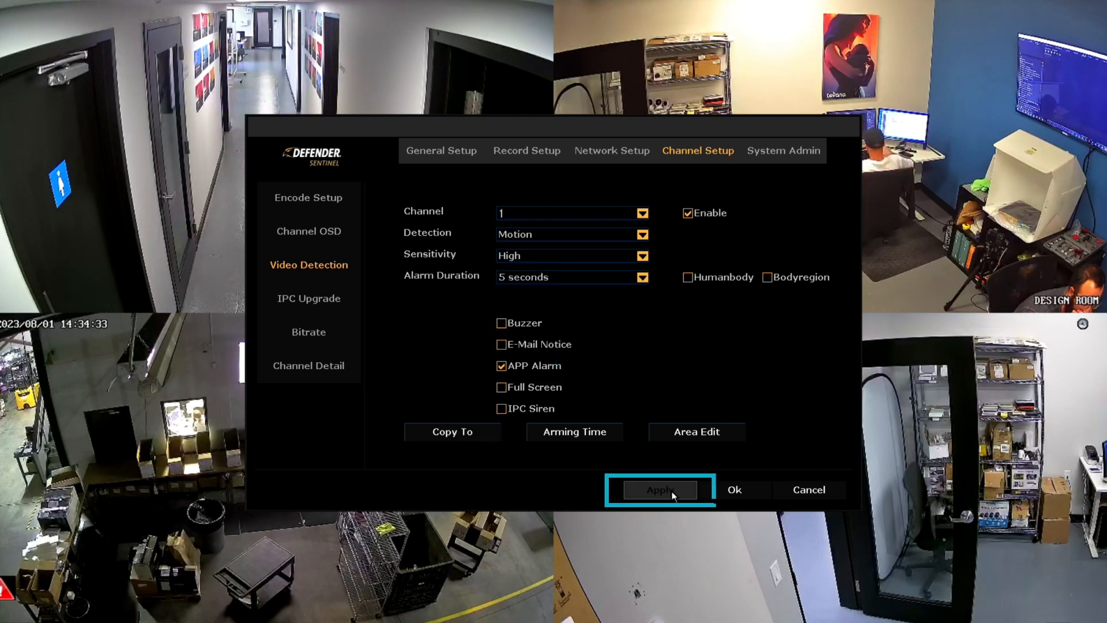